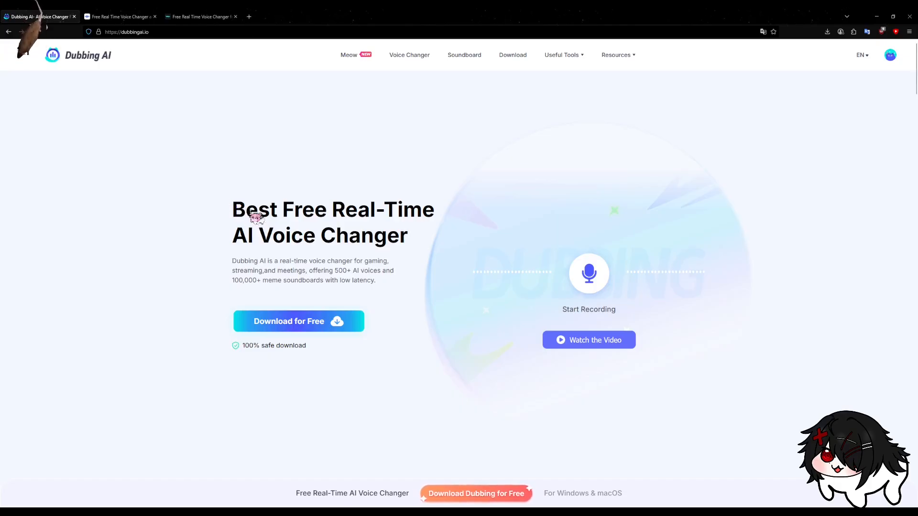
# Flip between the Dubbing AI, Voicemod and voice.ai tabs, landing on voice.ai.
pyautogui.click(201, 17)
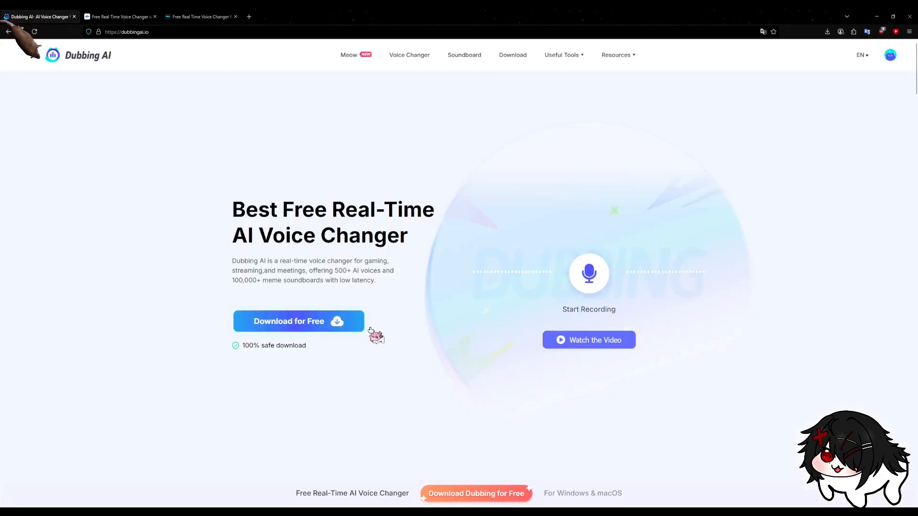
pyautogui.click(201, 17)
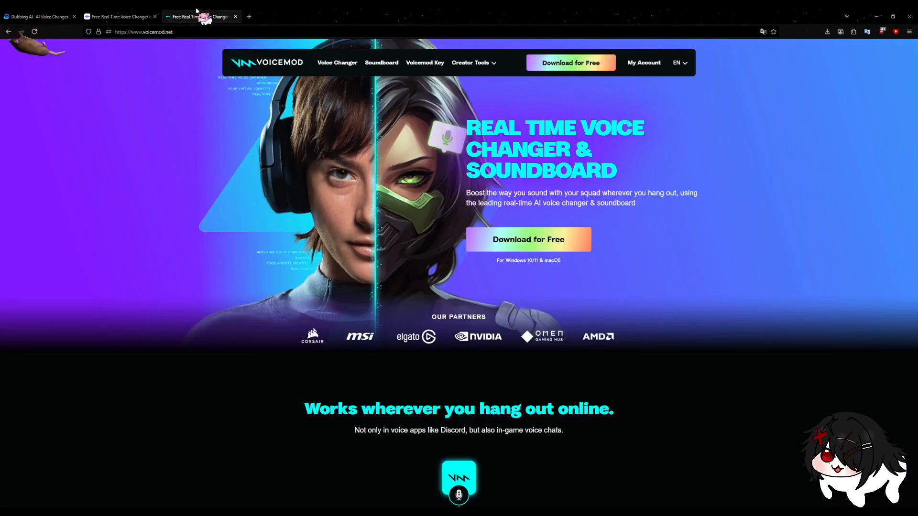
pyautogui.click(38, 17)
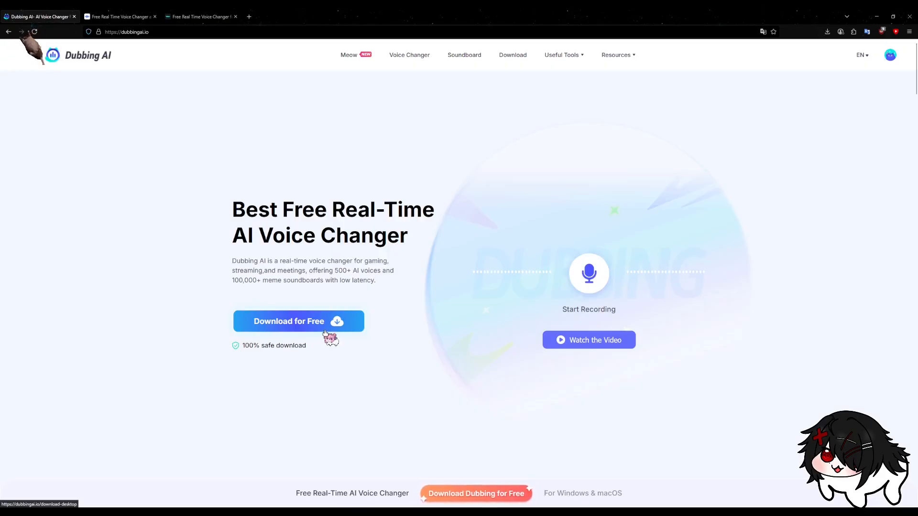
pyautogui.click(199, 16)
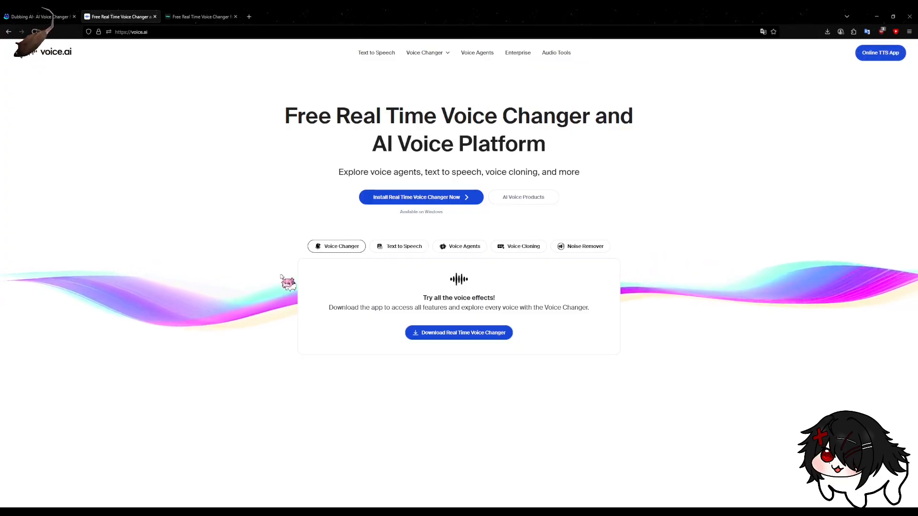
pyautogui.moveTo(292, 321)
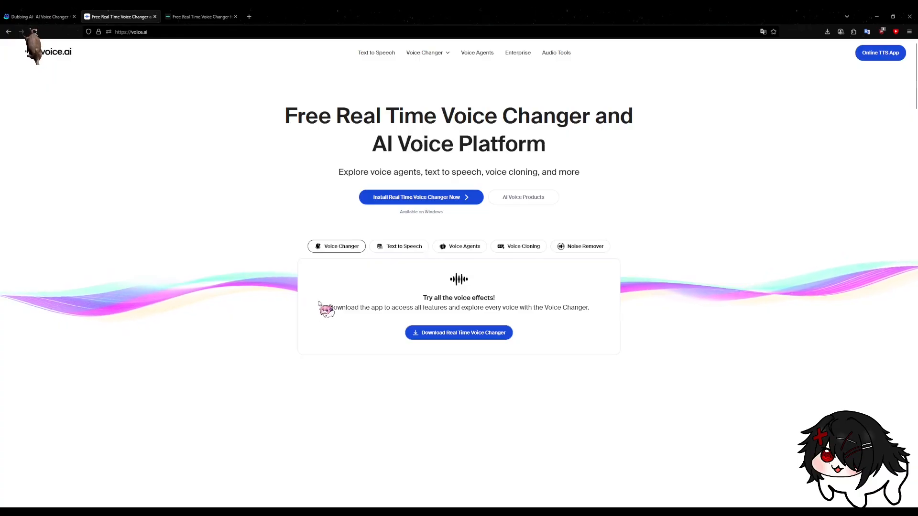
# Revisit voice.ai once more, then settle on the Dubbing AI homepage with its free download offer.
pyautogui.click(38, 16)
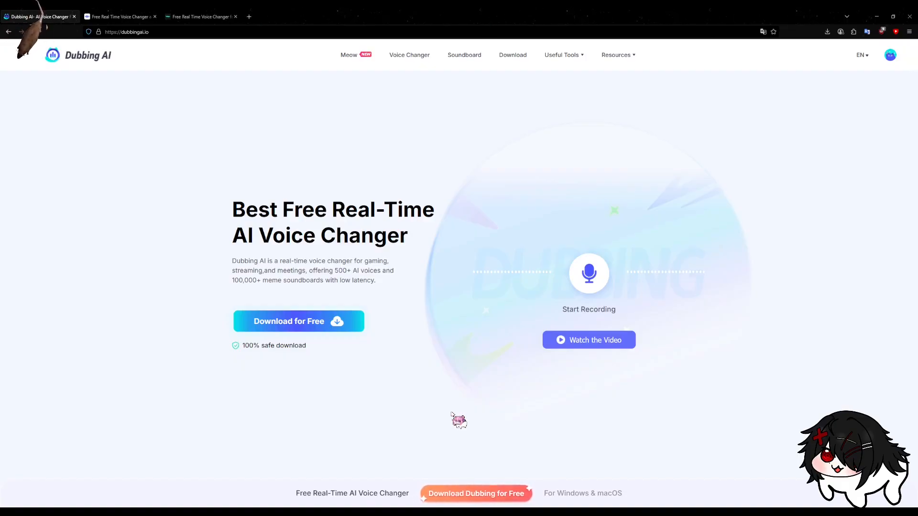
pyautogui.click(121, 17)
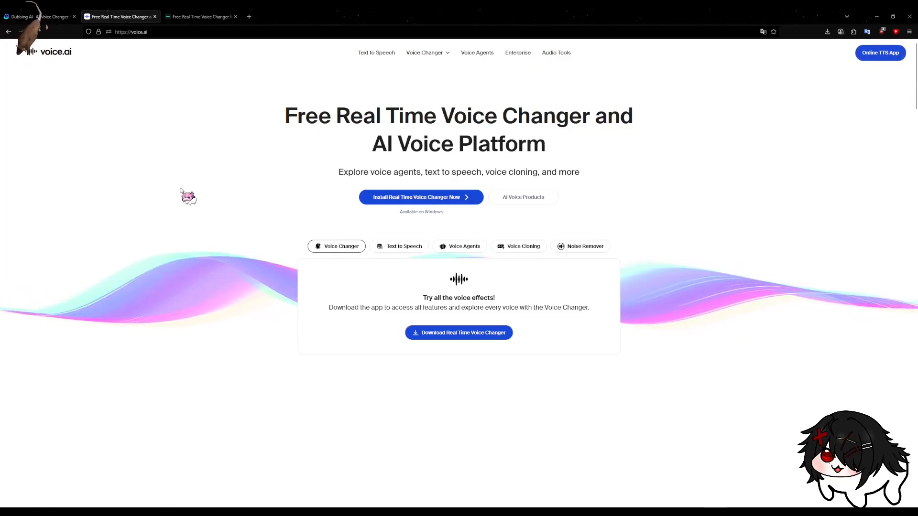
pyautogui.click(39, 16)
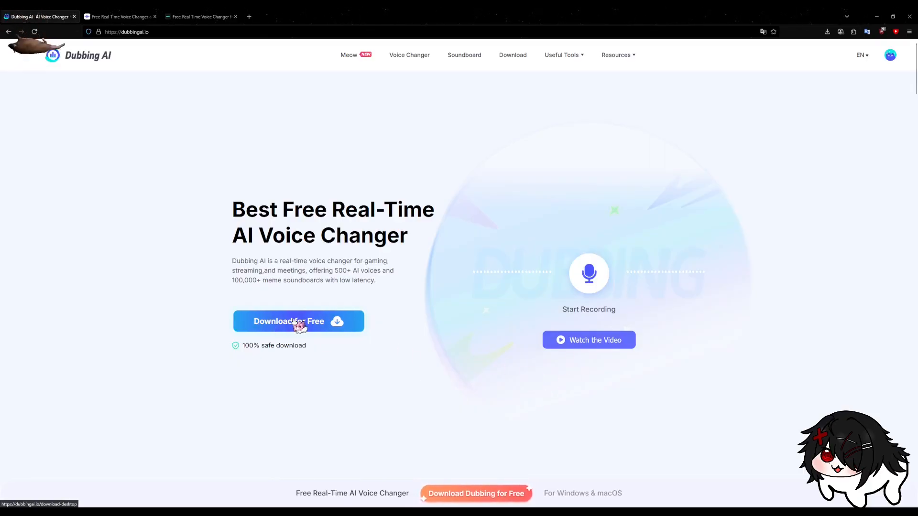
# Leave the Dubbing AI page in the browser and bring up VRChat's Launch Pad menu.
pyautogui.click(298, 321)
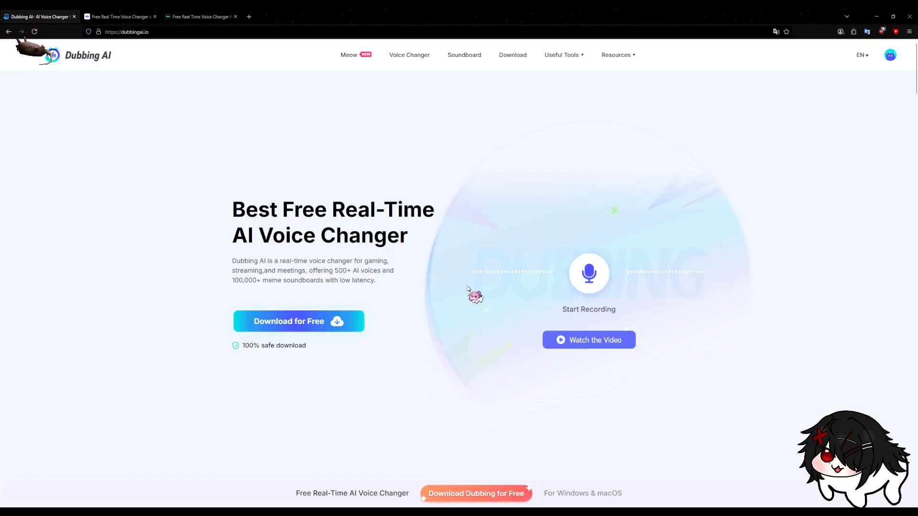
pyautogui.moveTo(681, 301)
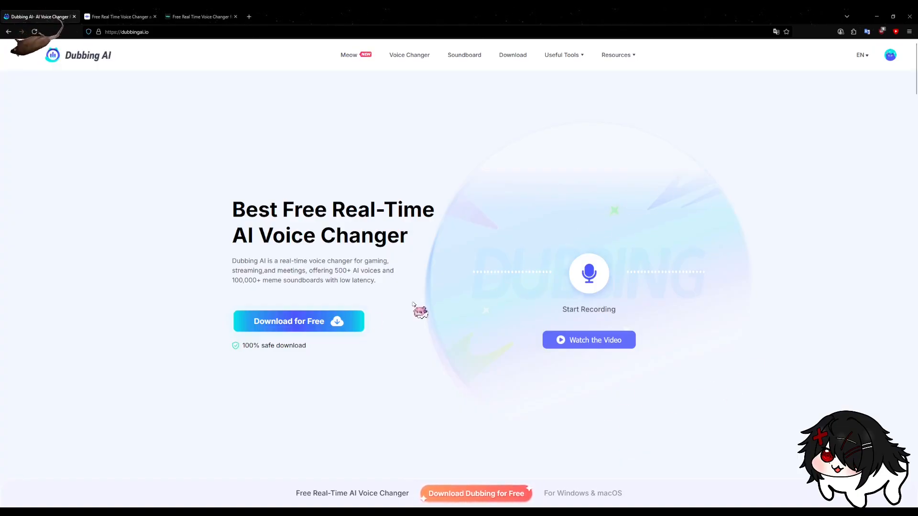
pyautogui.moveTo(433, 411)
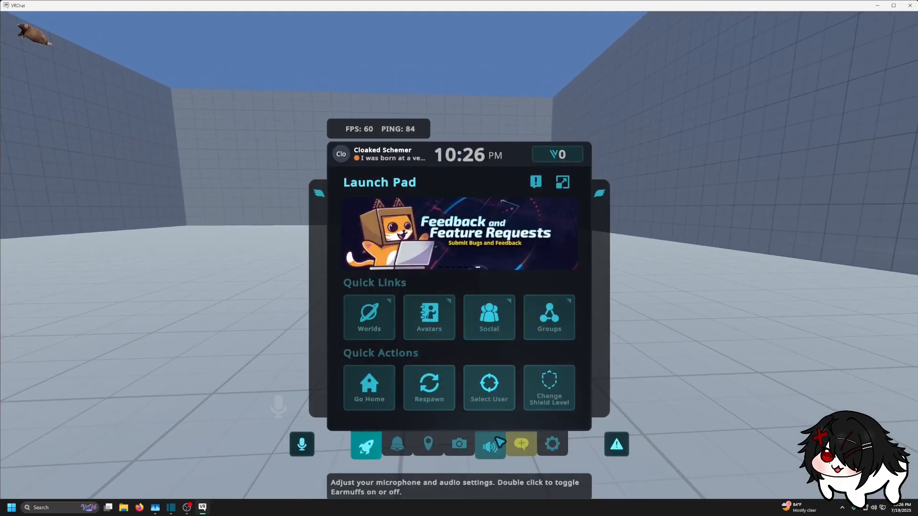
pyautogui.click(489, 444)
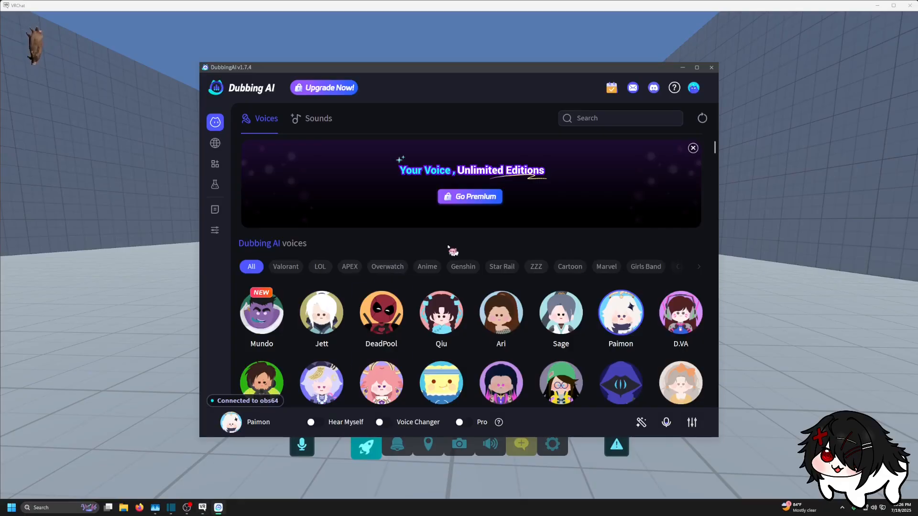
pyautogui.moveTo(418, 239)
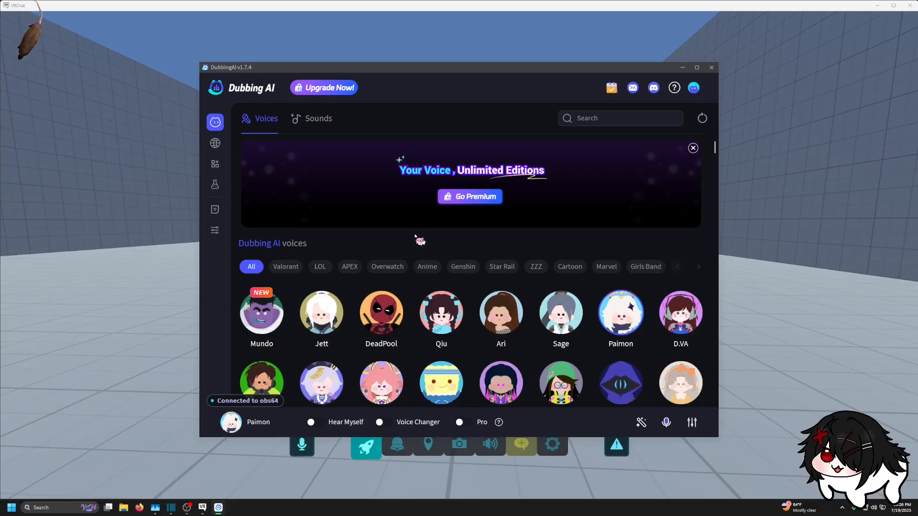
# Scroll through the D-Coin exchange store's Premium subscriptions and voice trials.
pyautogui.scroll(-3)
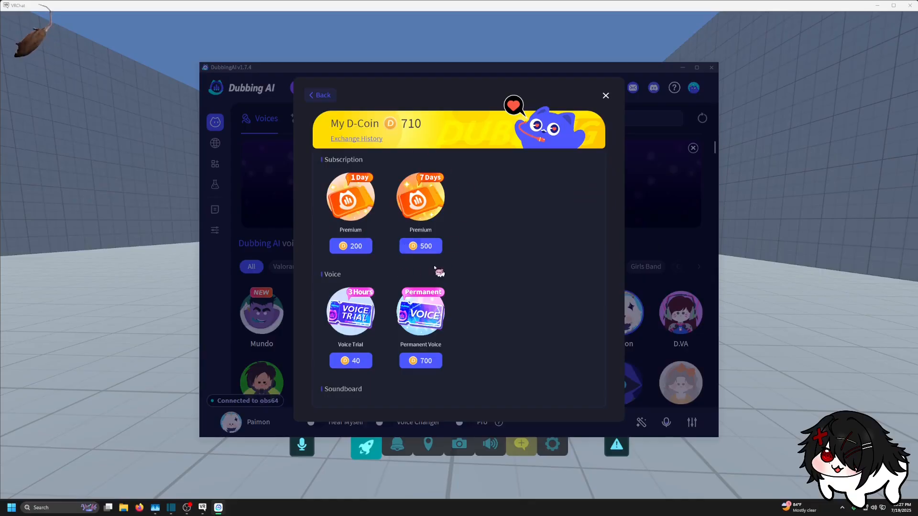
# Close the D-Coin store and return to the voice library with Paimon current.
pyautogui.click(605, 96)
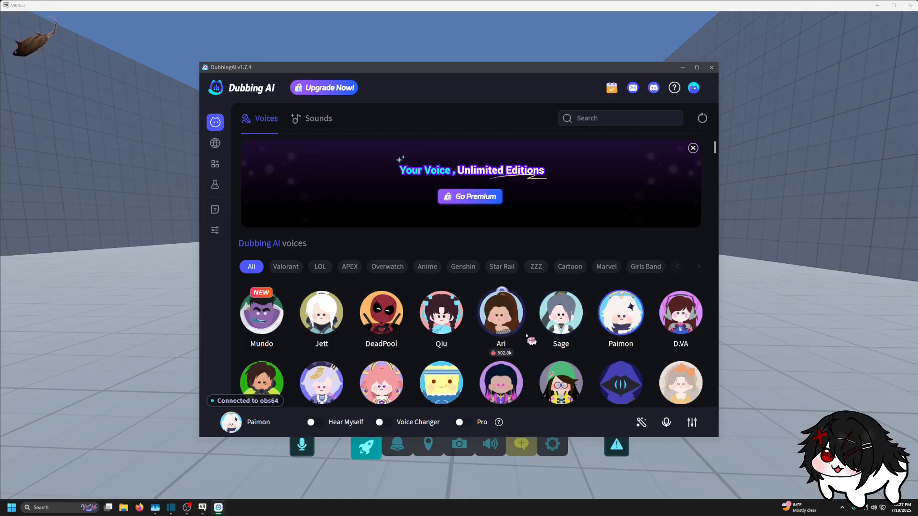
# Browse the voice library and My Voices board, then go to the Audio settings.
pyautogui.scroll(-3)
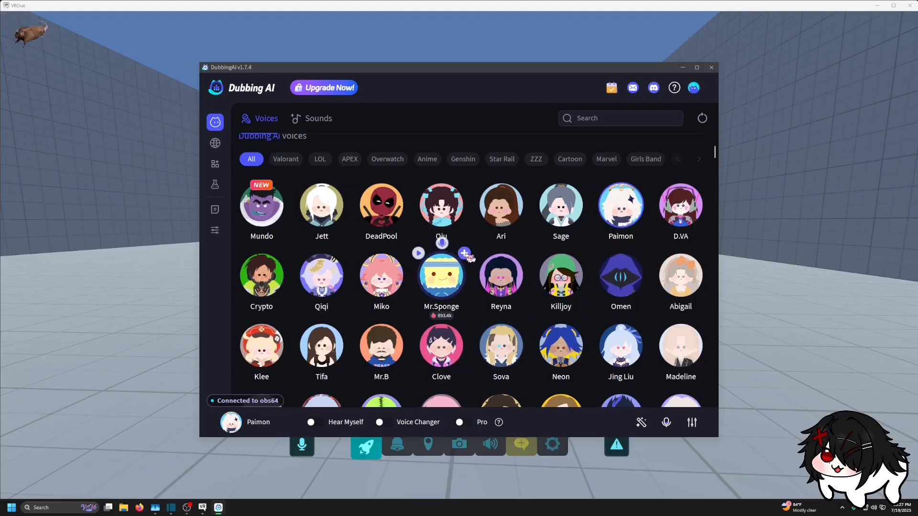
pyautogui.click(464, 253)
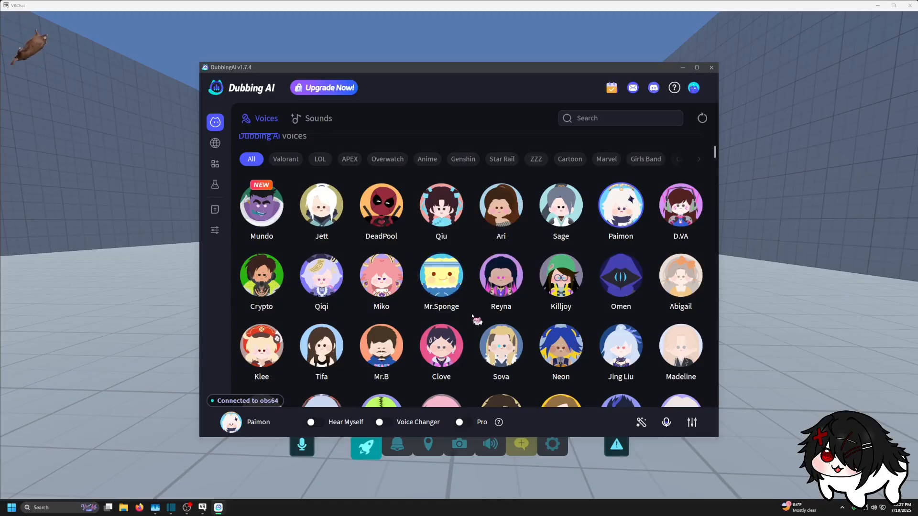
pyautogui.moveTo(441, 343)
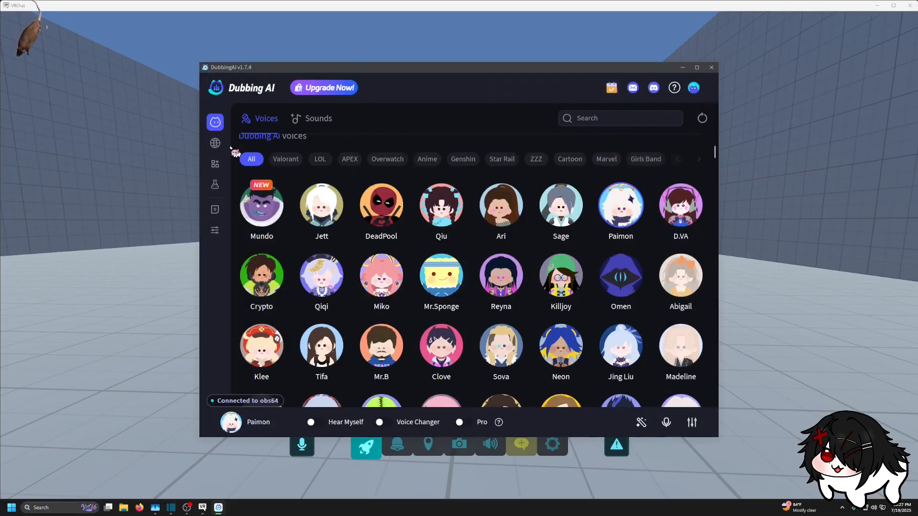
pyautogui.click(215, 164)
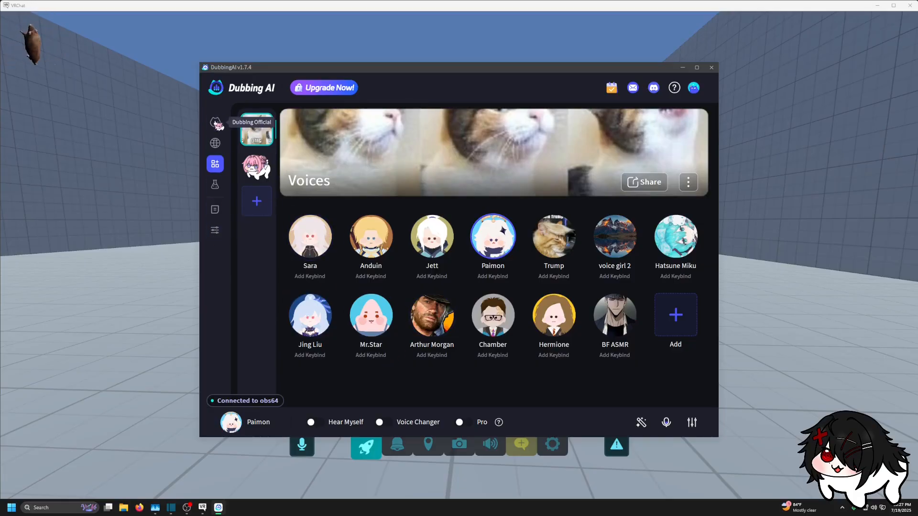
pyautogui.click(215, 121)
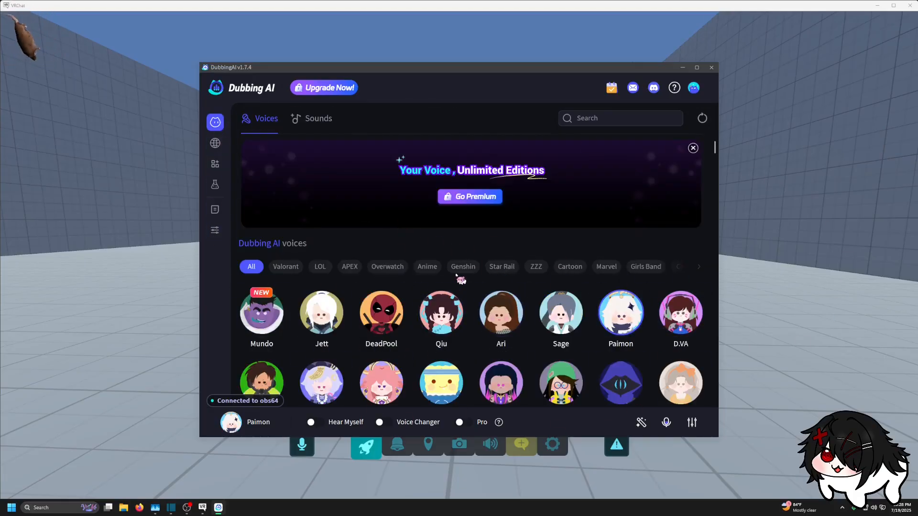
pyautogui.click(215, 231)
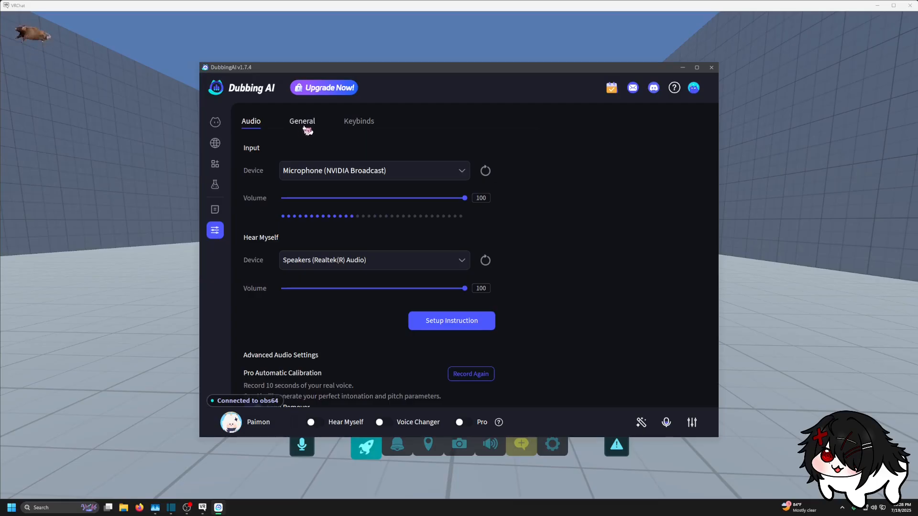
# Show the General settings: floating window and effects on, startup off, English, Dark theme.
pyautogui.click(302, 121)
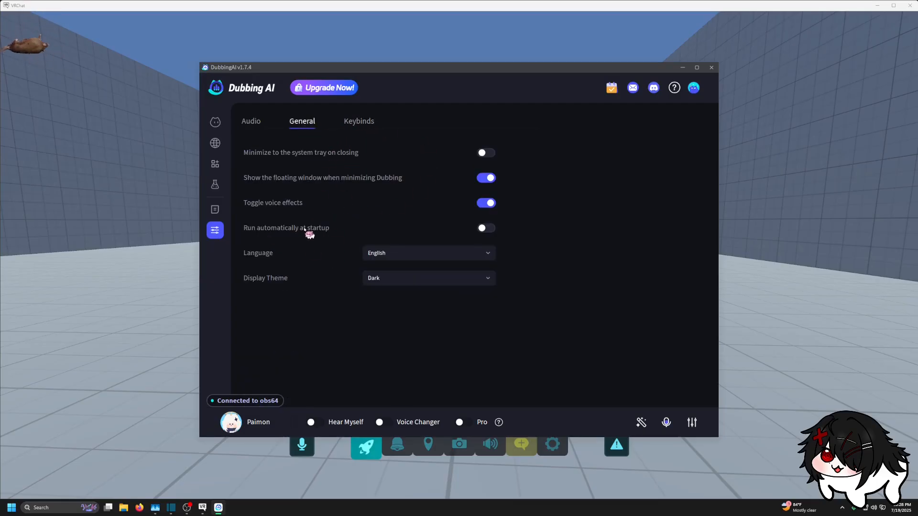
pyautogui.moveTo(555, 265)
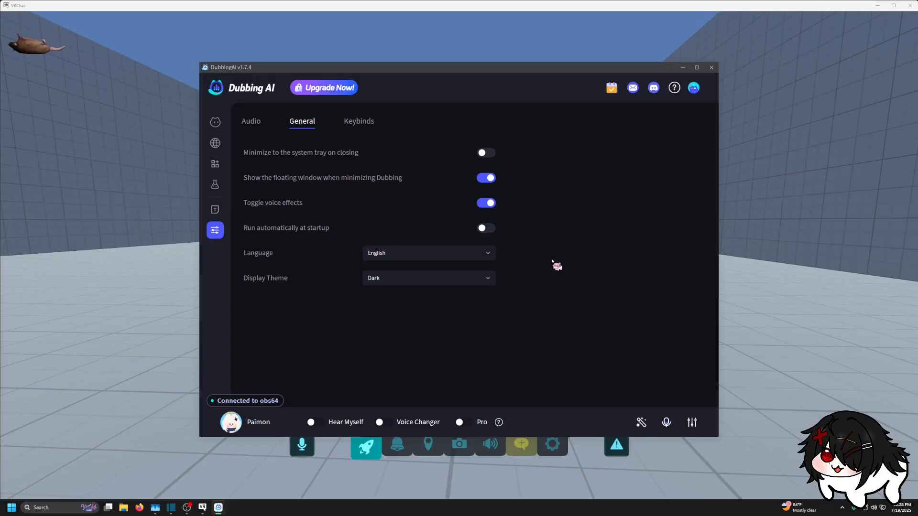
pyautogui.moveTo(555, 268)
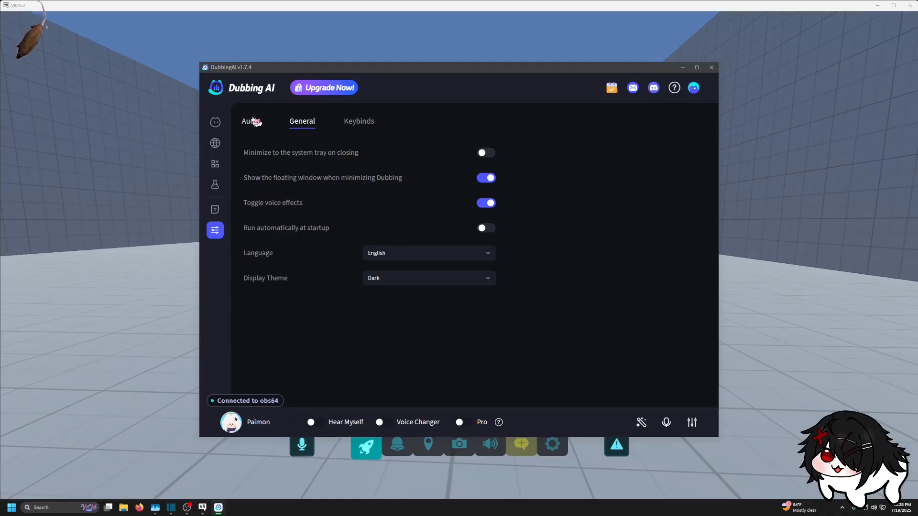
# In Audio settings, test the microphone input volume down to 76 and back to 100.
pyautogui.click(251, 121)
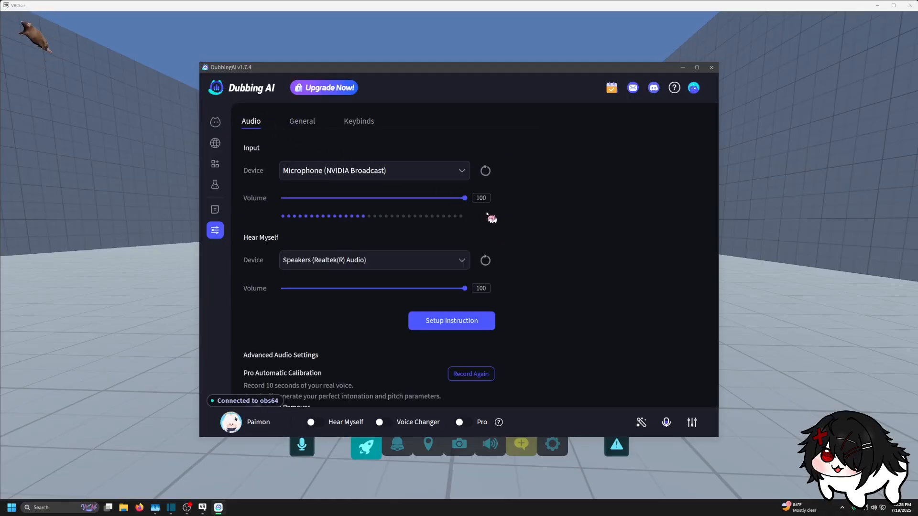
pyautogui.click(374, 170)
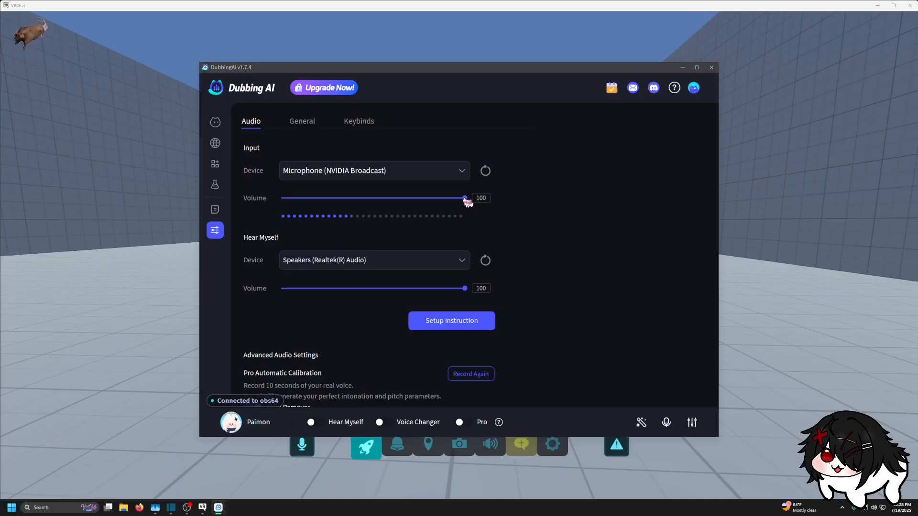
pyautogui.moveTo(465, 198); pyautogui.dragTo(421, 198)
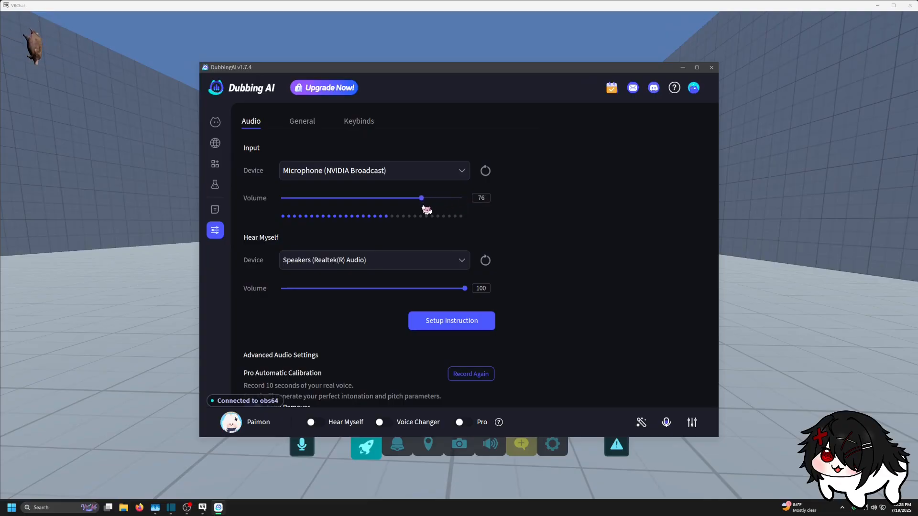
pyautogui.moveTo(422, 198); pyautogui.dragTo(464, 198)
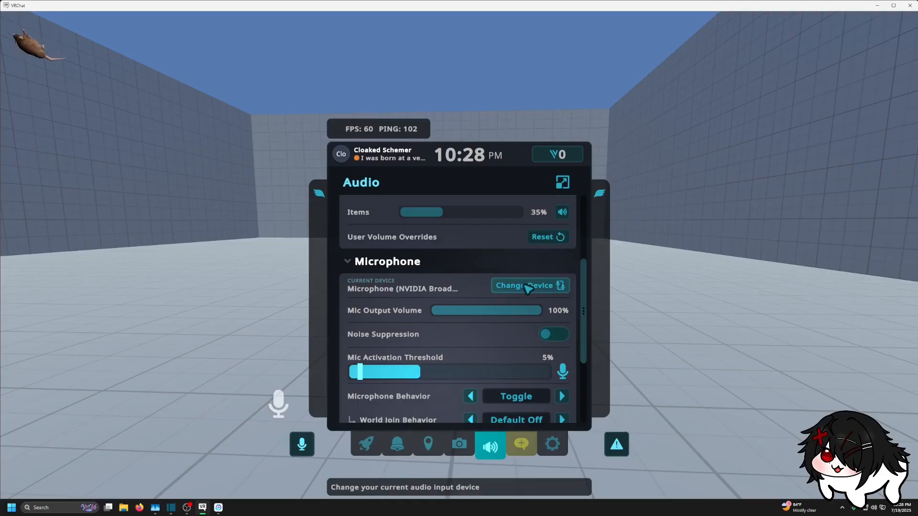
# Make Dubbing Microphone (Dubbing Virtual Device) VRChat's microphone and move Dubbing AI aside.
pyautogui.click(524, 286)
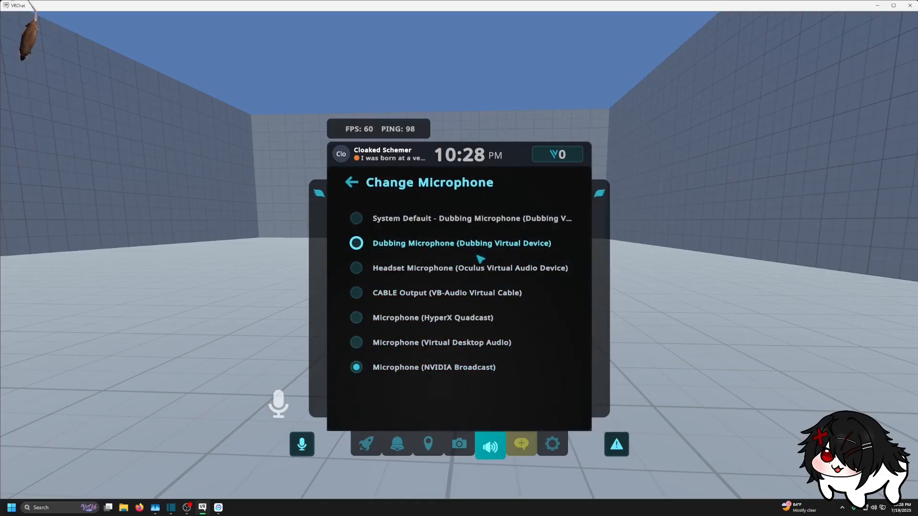
pyautogui.click(460, 243)
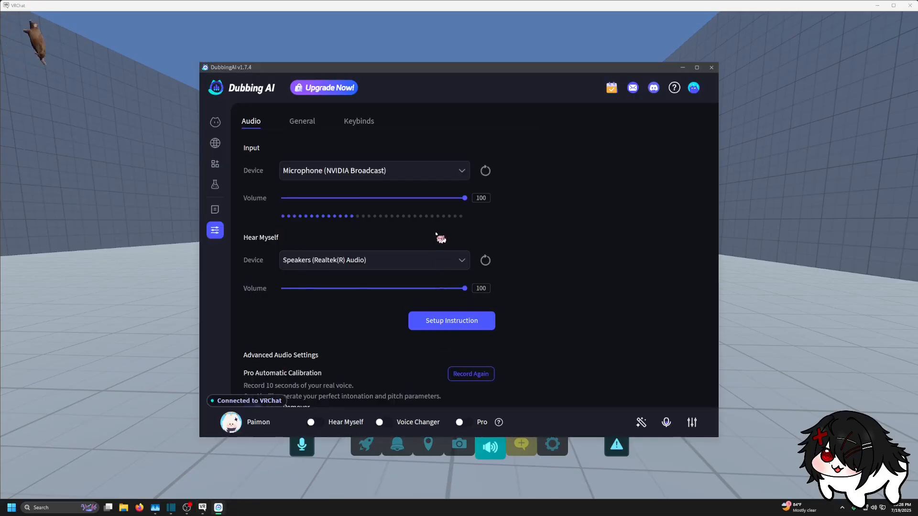
pyautogui.moveTo(456, 67); pyautogui.dragTo(351, 67)
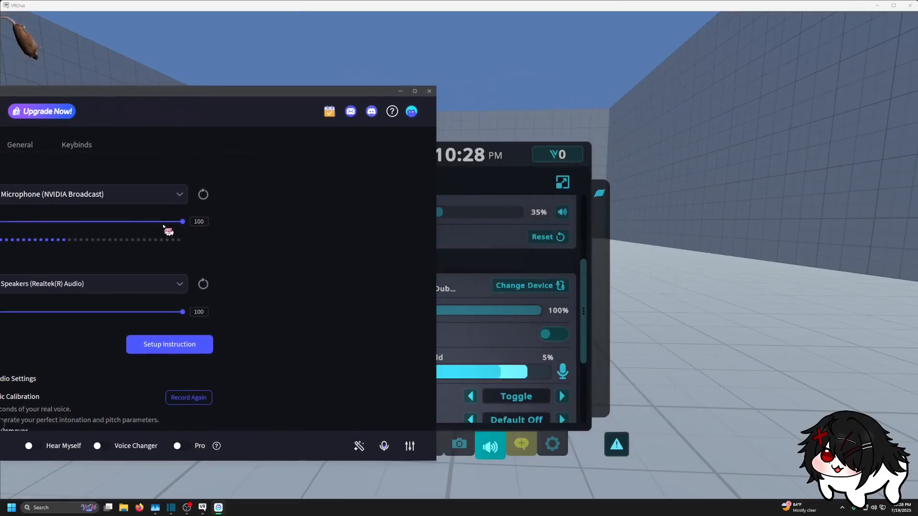
# Adjust the Dubbing AI microphone input volume slider down to 50.
pyautogui.moveTo(182, 221); pyautogui.dragTo(139, 221)
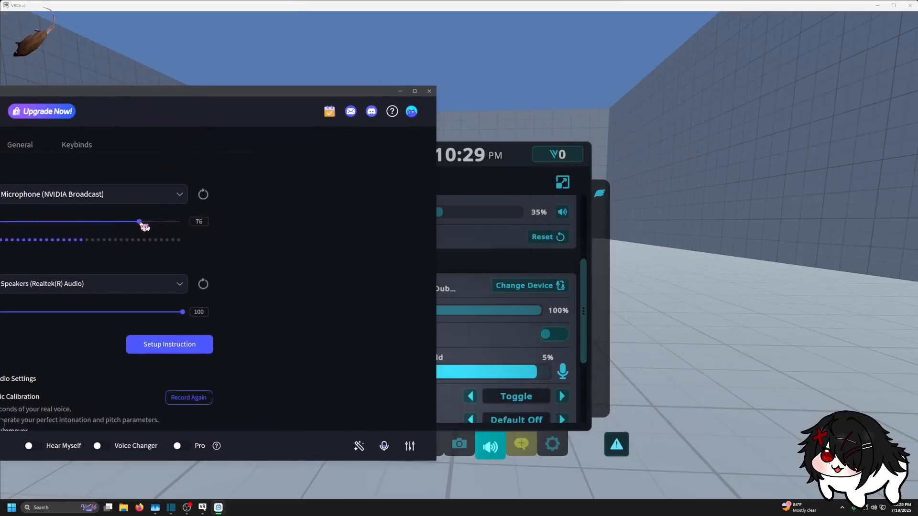
pyautogui.moveTo(139, 222); pyautogui.dragTo(85, 222)
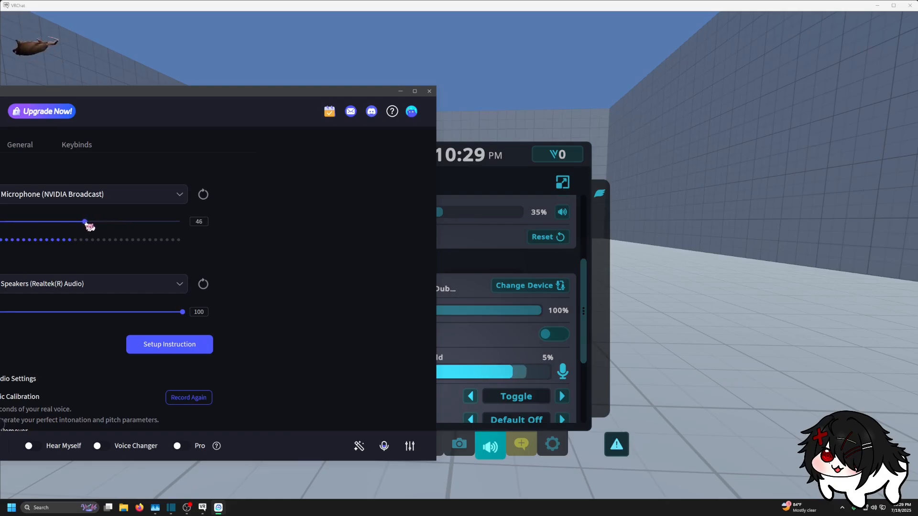
pyautogui.moveTo(85, 223); pyautogui.dragTo(90, 222)
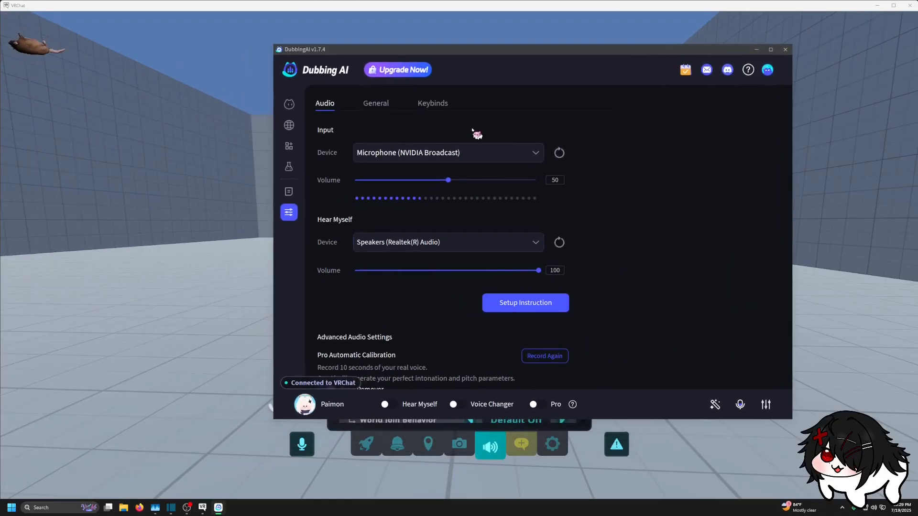
pyautogui.moveTo(472, 229)
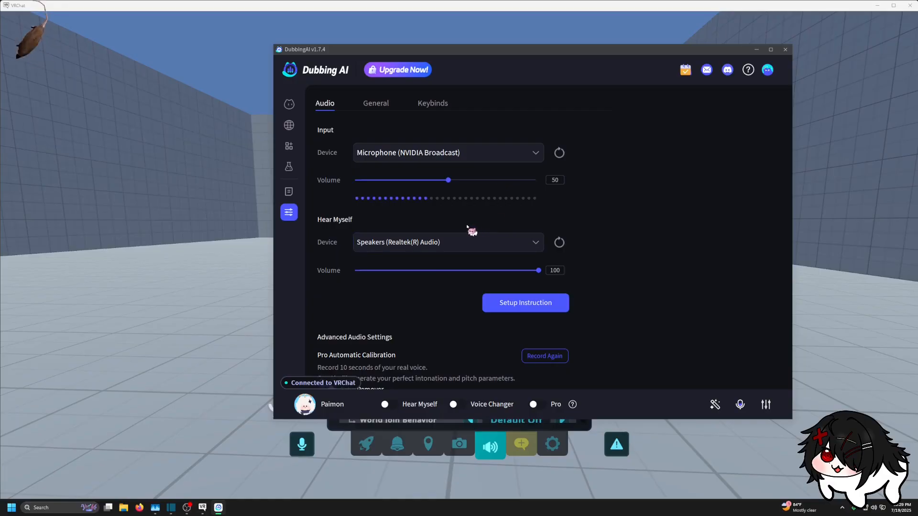
pyautogui.moveTo(707, 290)
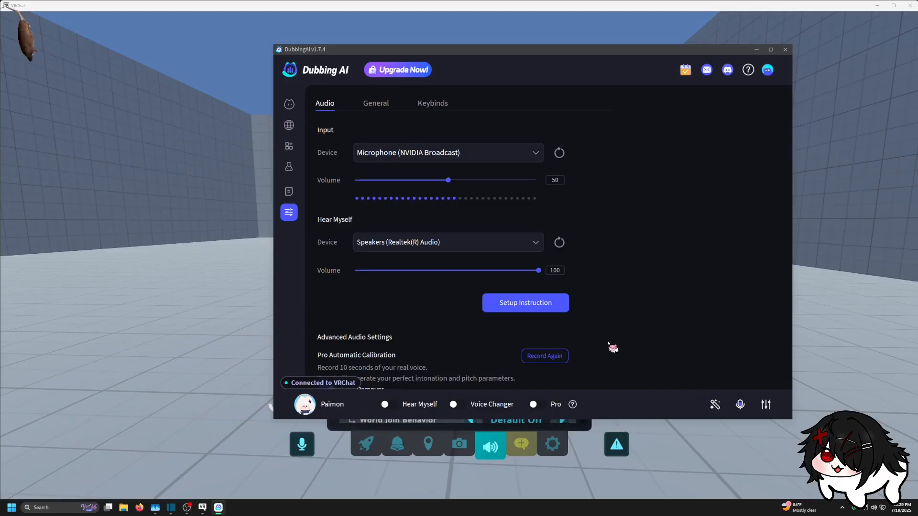
pyautogui.scroll(-3)
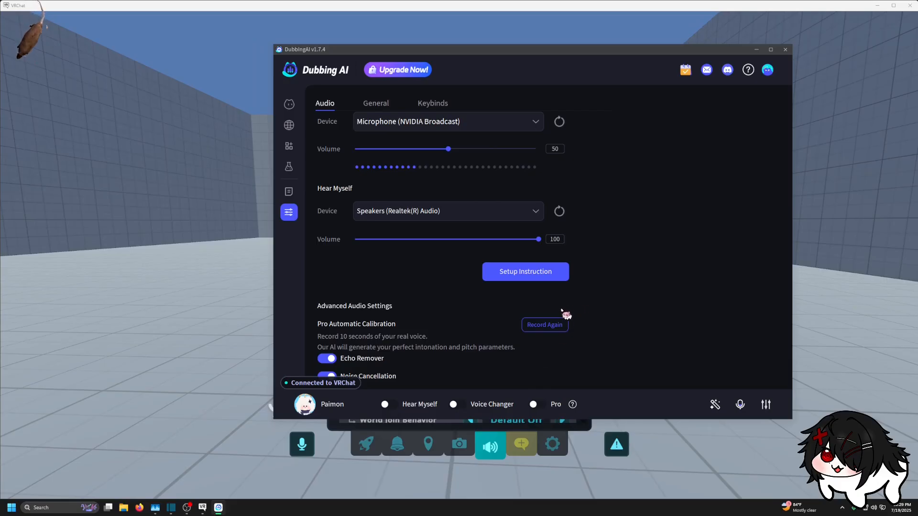
# Record a new 10-second Pro Automatic Calibration voice sample and save it.
pyautogui.click(544, 324)
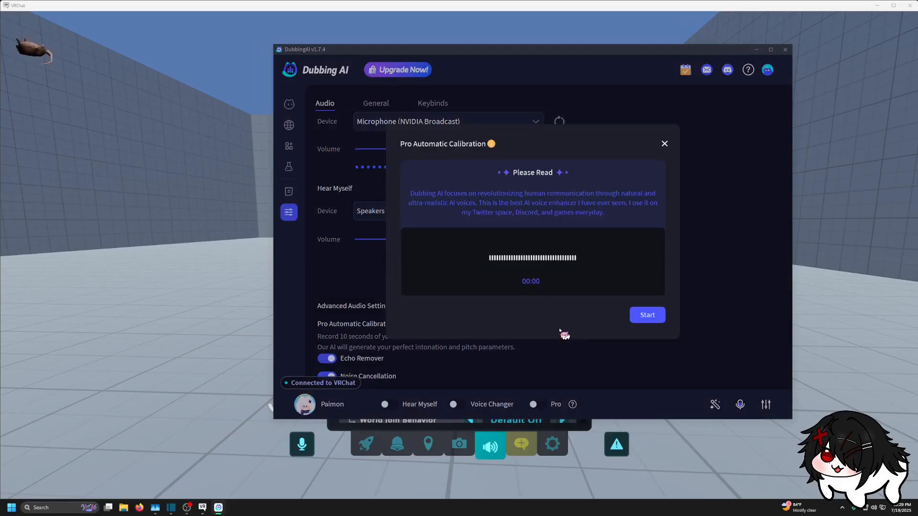
pyautogui.moveTo(650, 331)
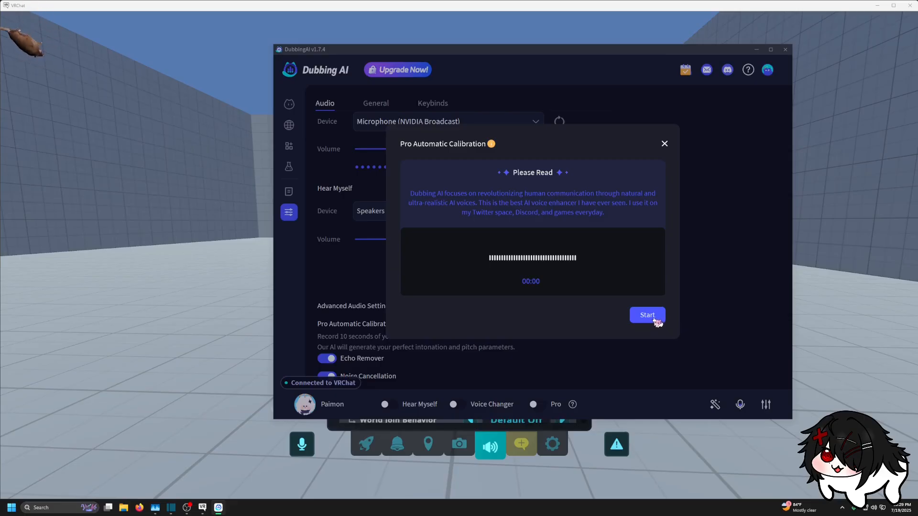
pyautogui.click(647, 314)
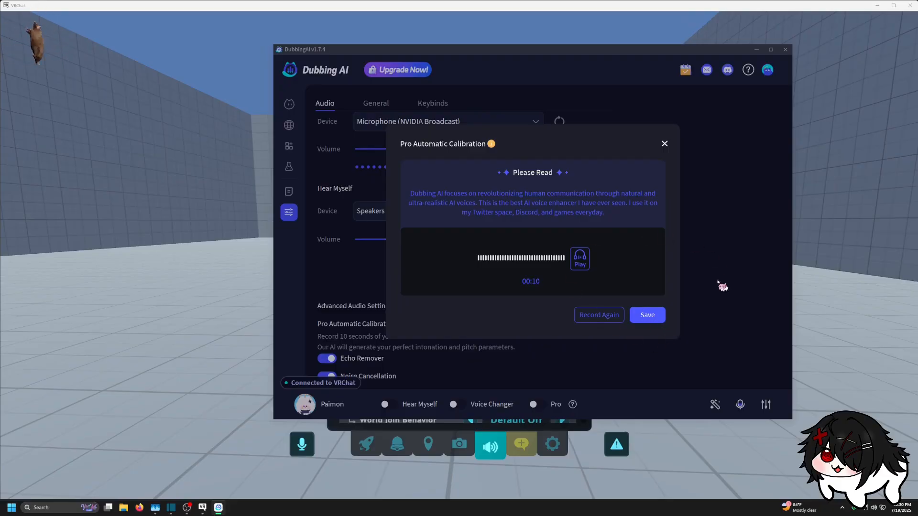
pyautogui.click(647, 315)
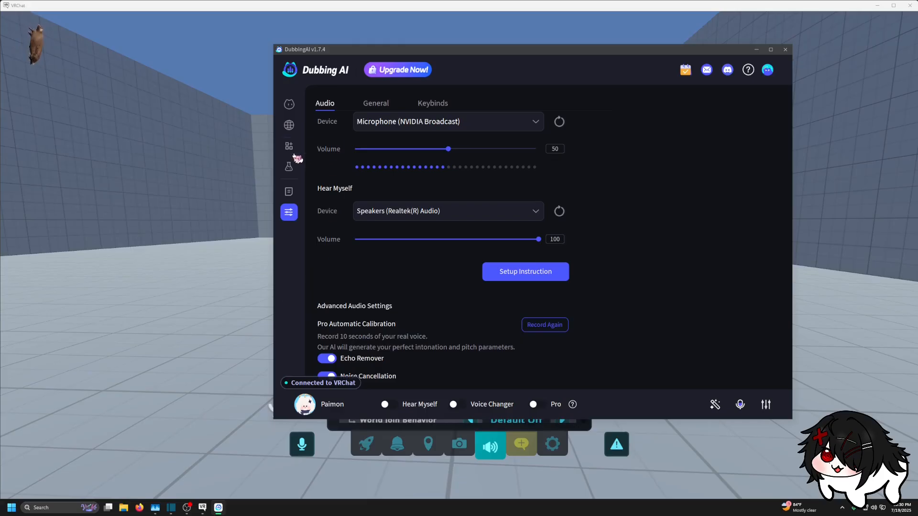
# Demo the Voice Changer toggle, then leave Voice Changer and Pro on with the Paimon voice.
pyautogui.click(289, 145)
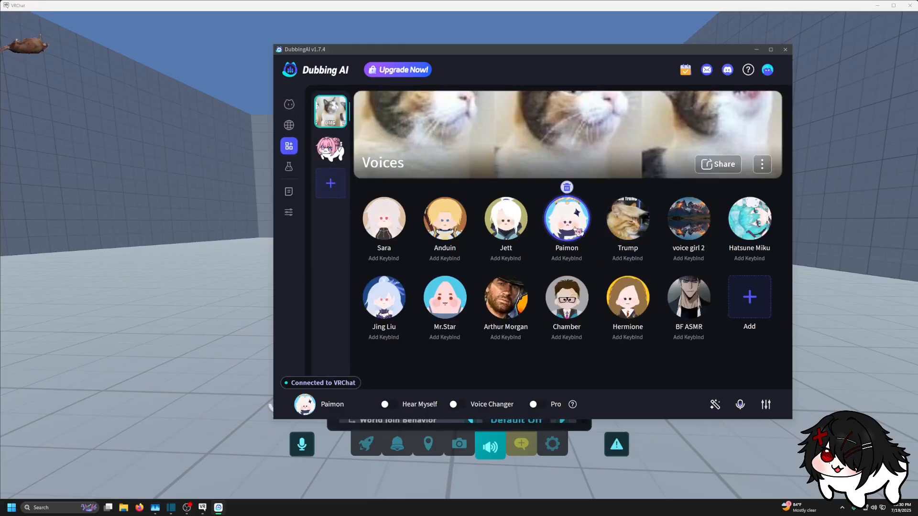
pyautogui.click(458, 403)
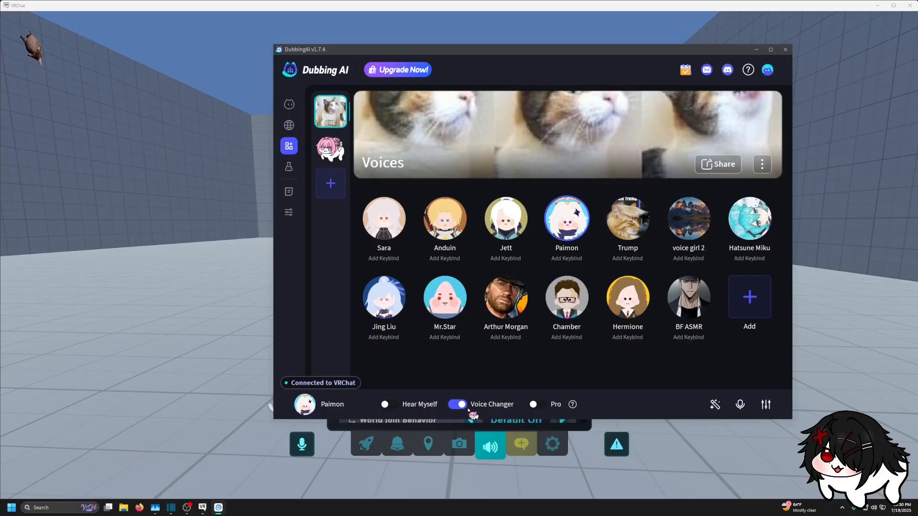
pyautogui.click(458, 404)
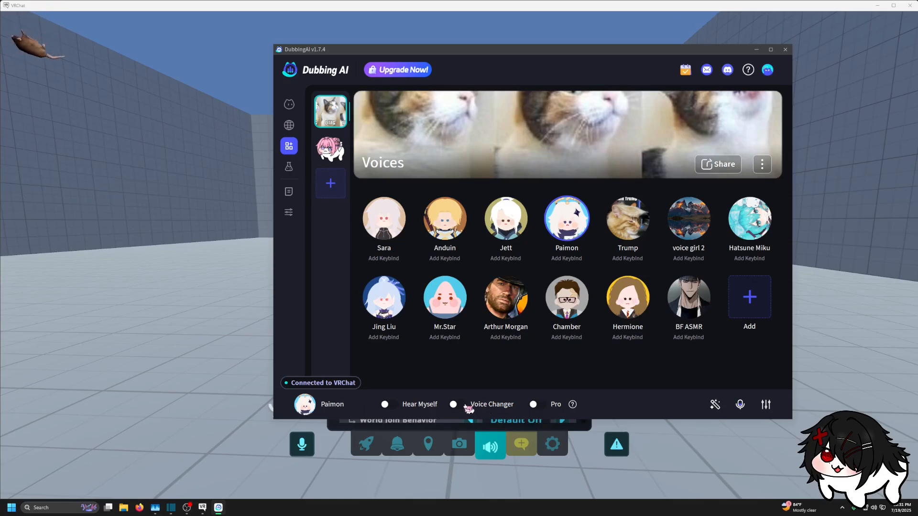
pyautogui.click(458, 403)
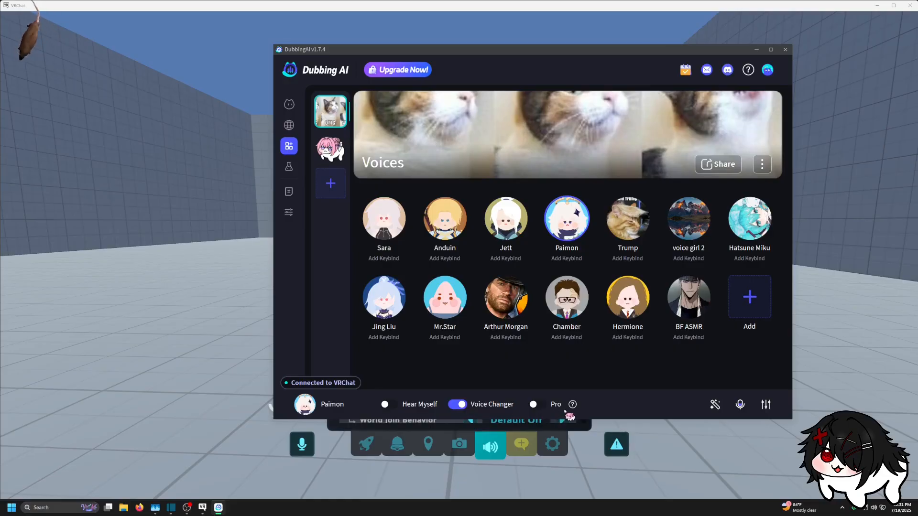
pyautogui.click(534, 403)
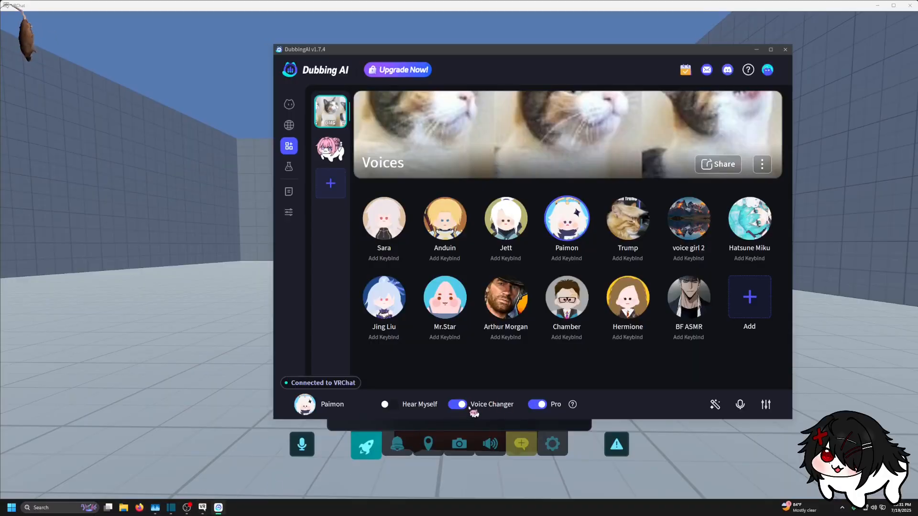
# Return to the Audio settings page with Voice Changer and Pro still enabled.
pyautogui.click(288, 212)
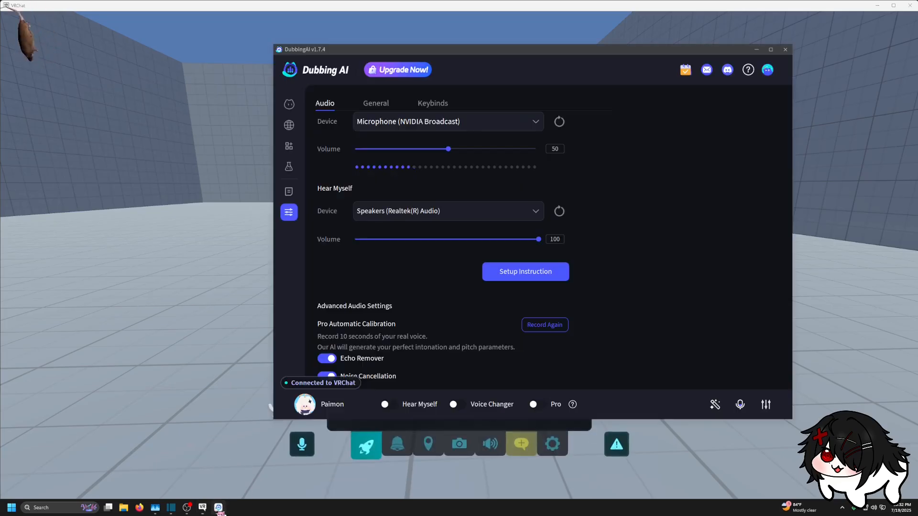
pyautogui.click(536, 404)
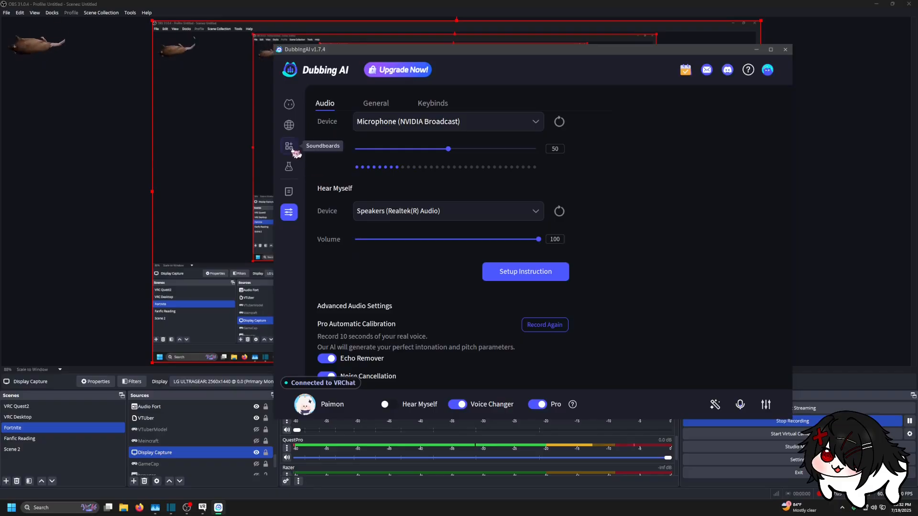
# Select the BF ASMR voice from the soundboard and switch the voice changer off.
pyautogui.click(289, 145)
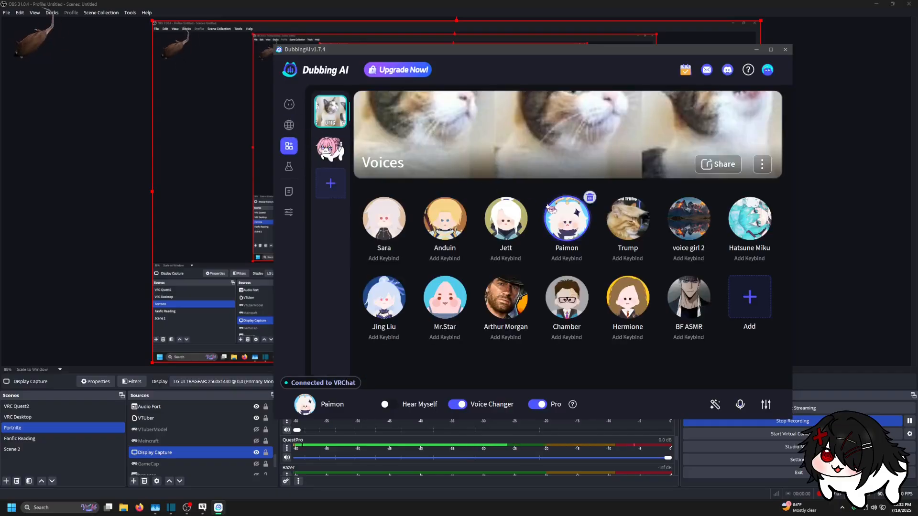
pyautogui.click(687, 296)
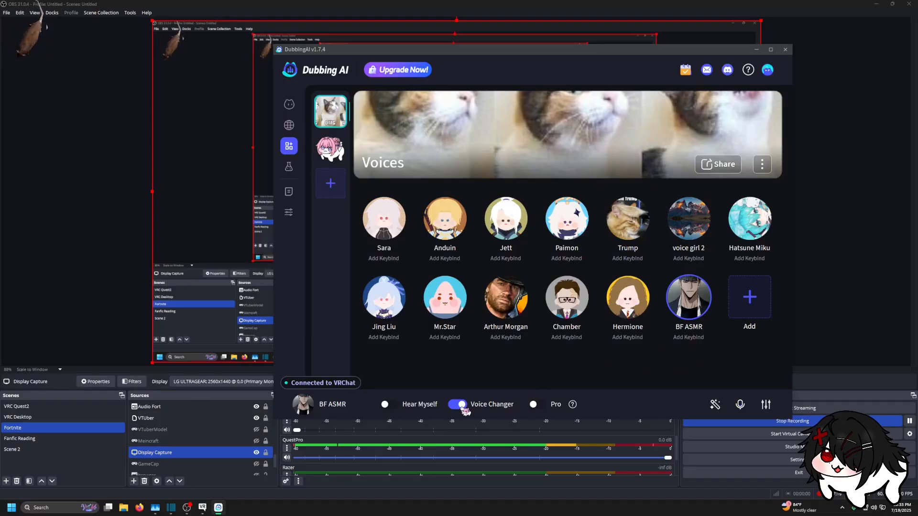
pyautogui.click(461, 404)
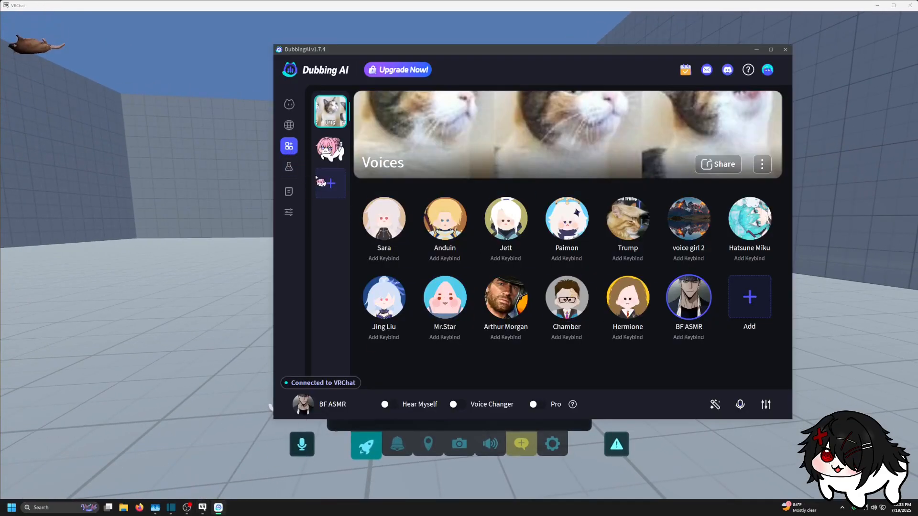
# Browse the Sound Effects and Voices soundboards, then show the Community voices library.
pyautogui.click(329, 148)
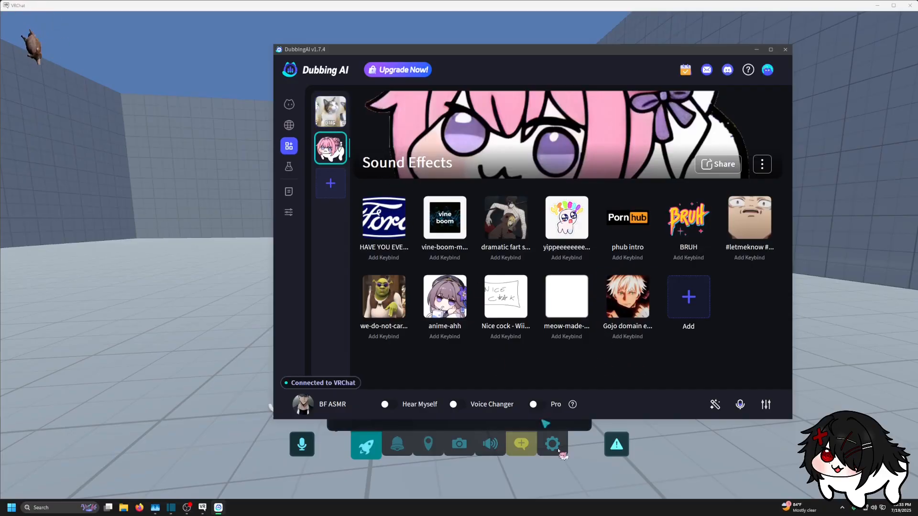
pyautogui.click(489, 444)
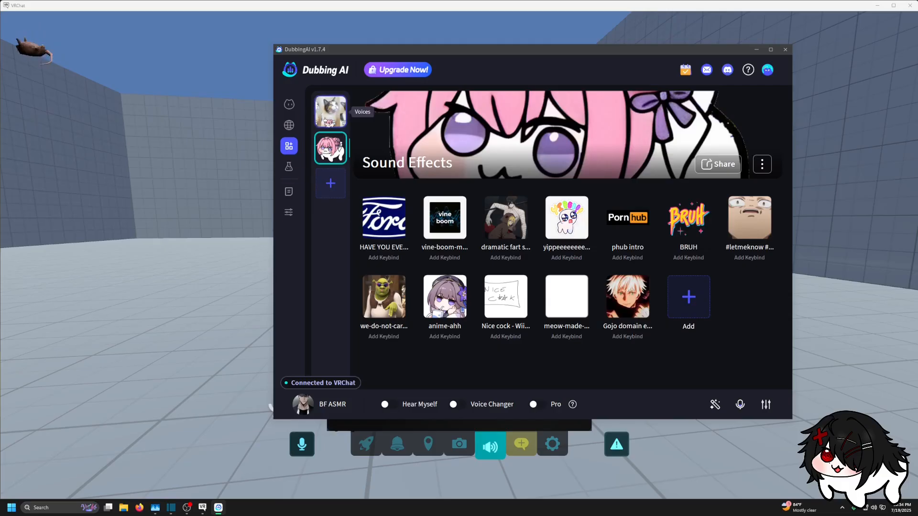
pyautogui.click(329, 111)
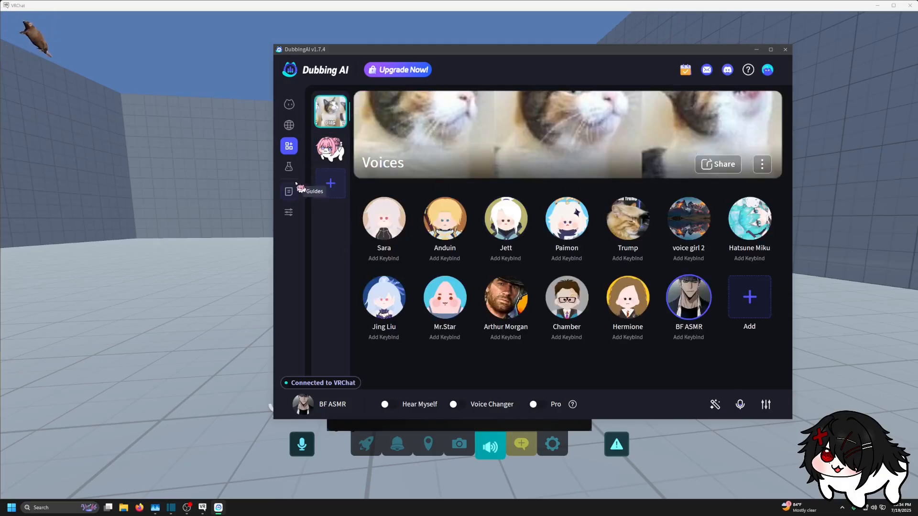
pyautogui.moveTo(289, 212)
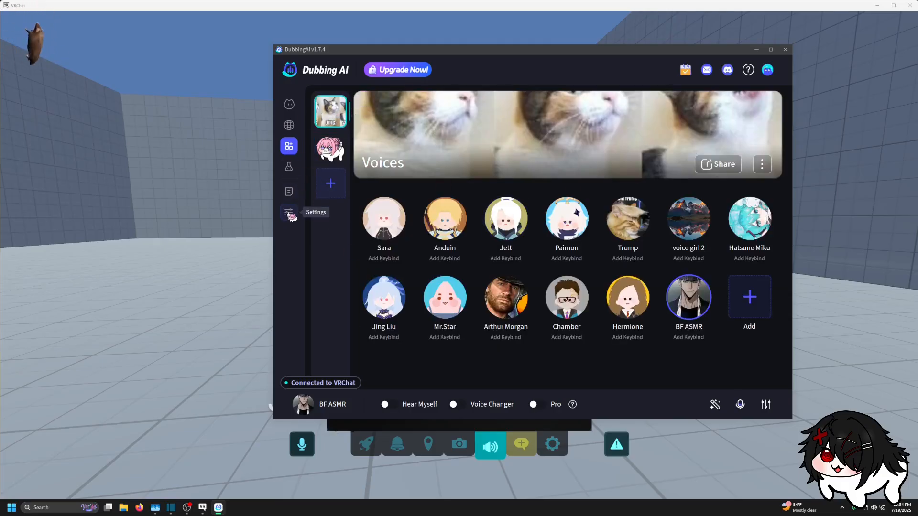
pyautogui.click(288, 124)
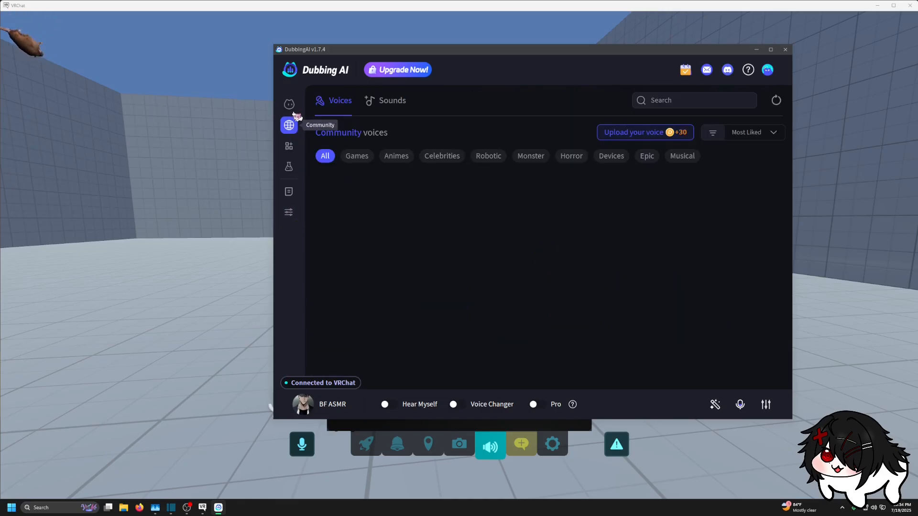
# Dismiss the D-Coin rewards popup in the voice library and close the Dubbing AI window.
pyautogui.click(288, 104)
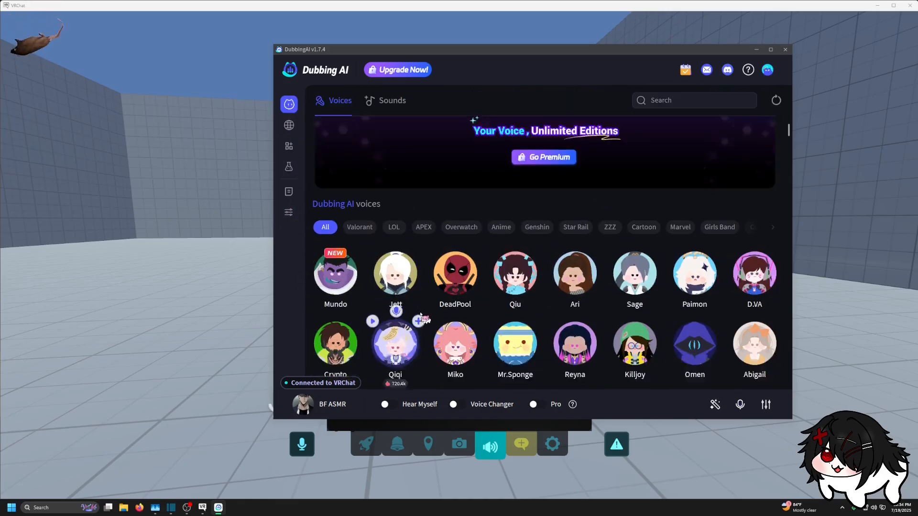
pyautogui.scroll(-3)
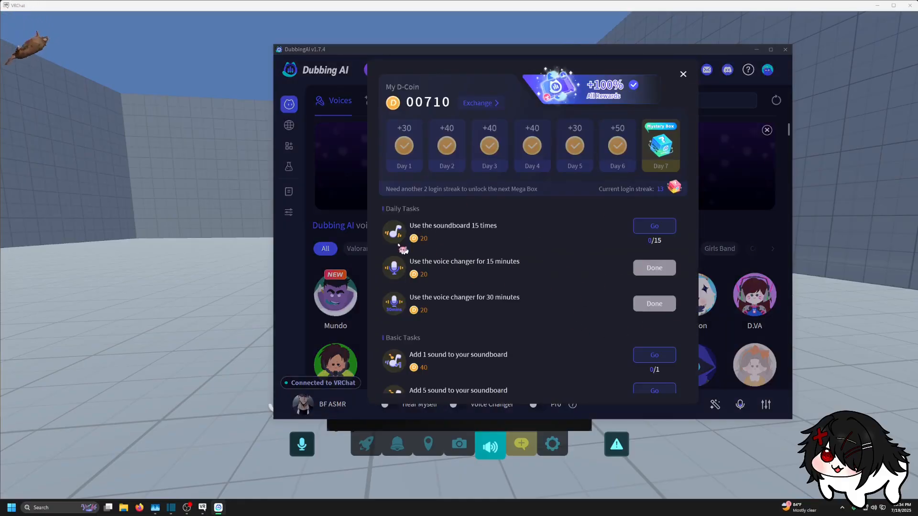
pyautogui.click(682, 73)
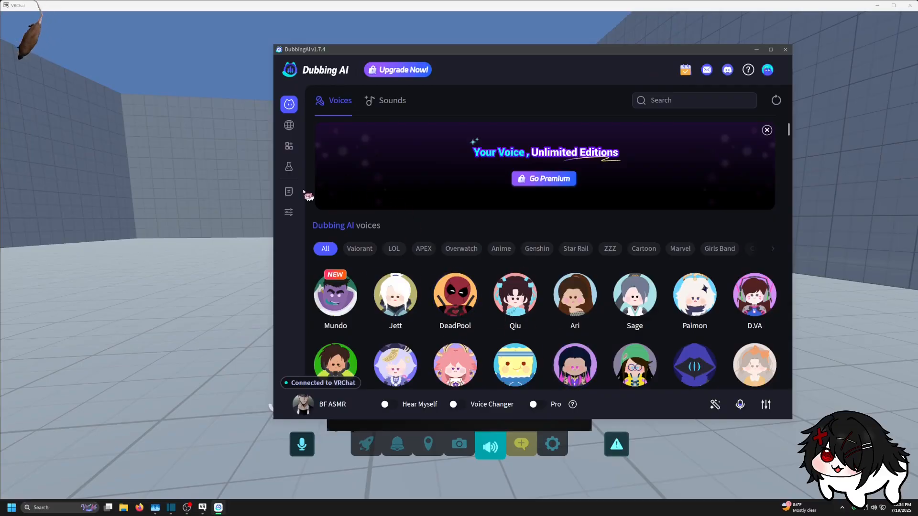
pyautogui.click(289, 212)
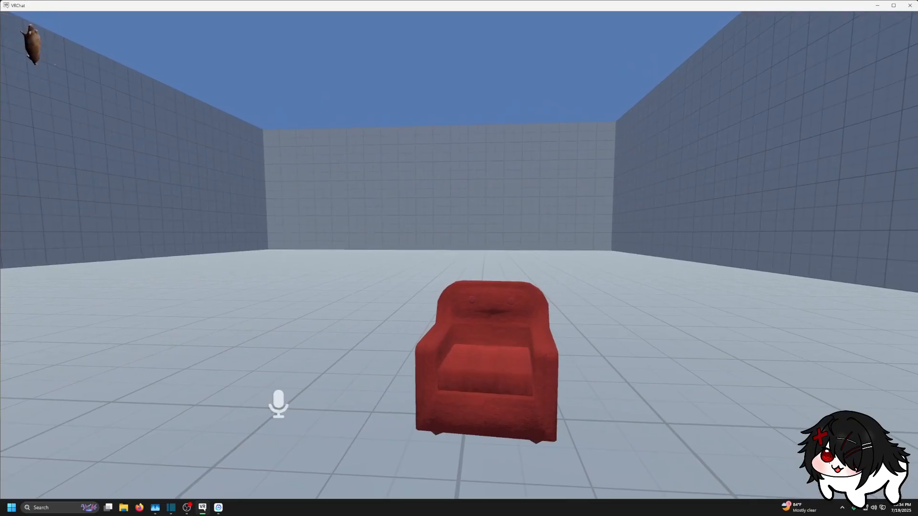
# Relaunch Dubbing AI past the welcome screen onto its audio settings, Mundo voice active.
pyautogui.click(366, 443)
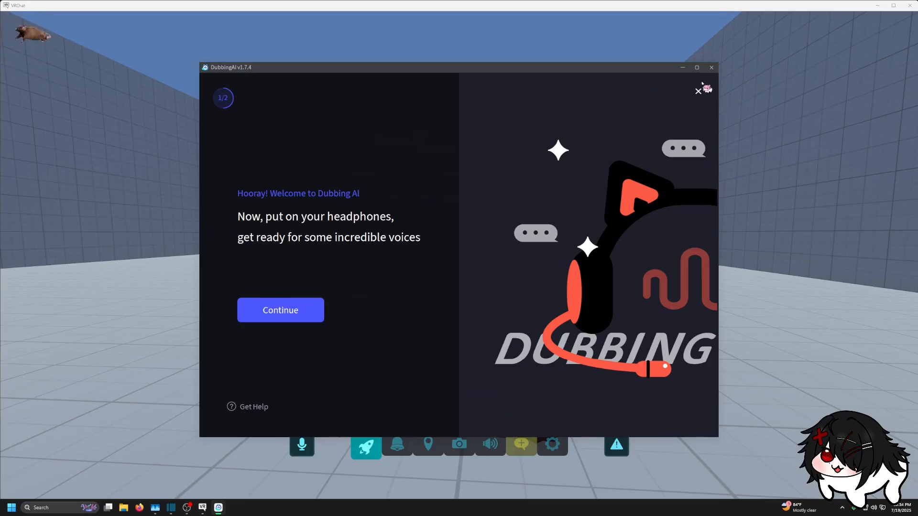
pyautogui.click(280, 310)
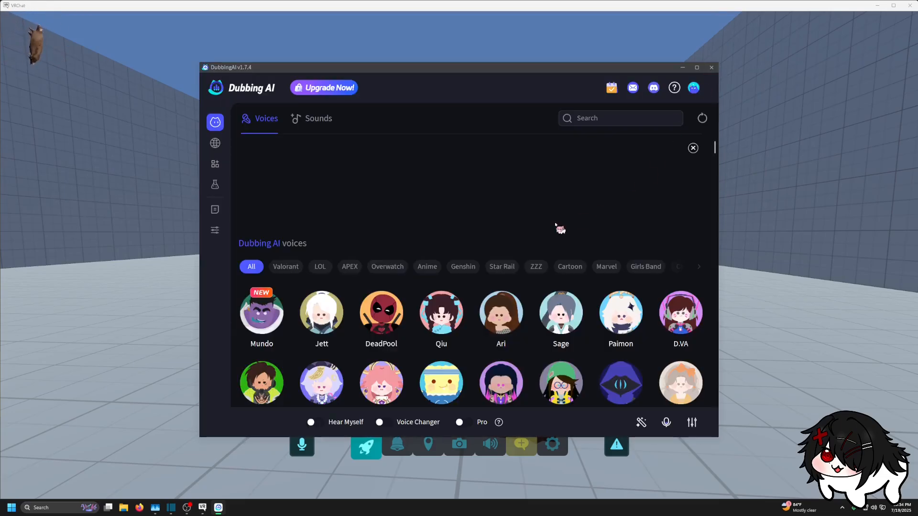
pyautogui.click(215, 230)
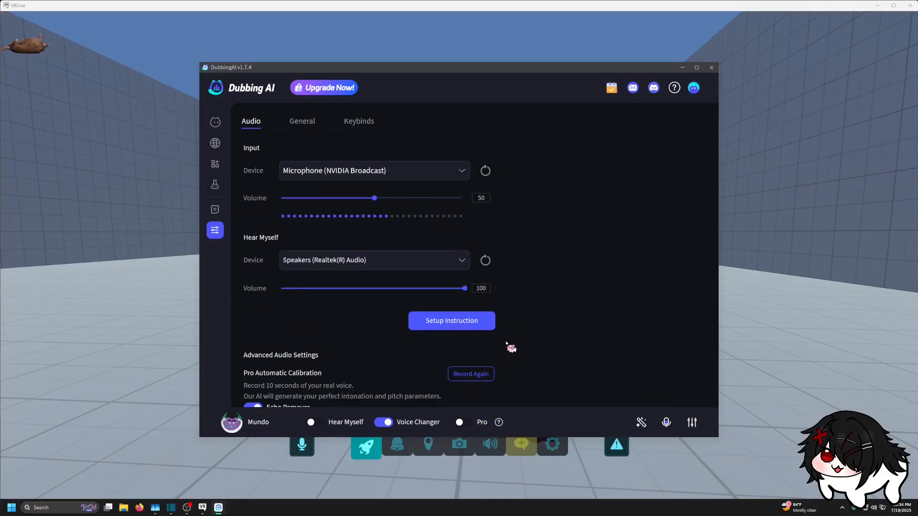